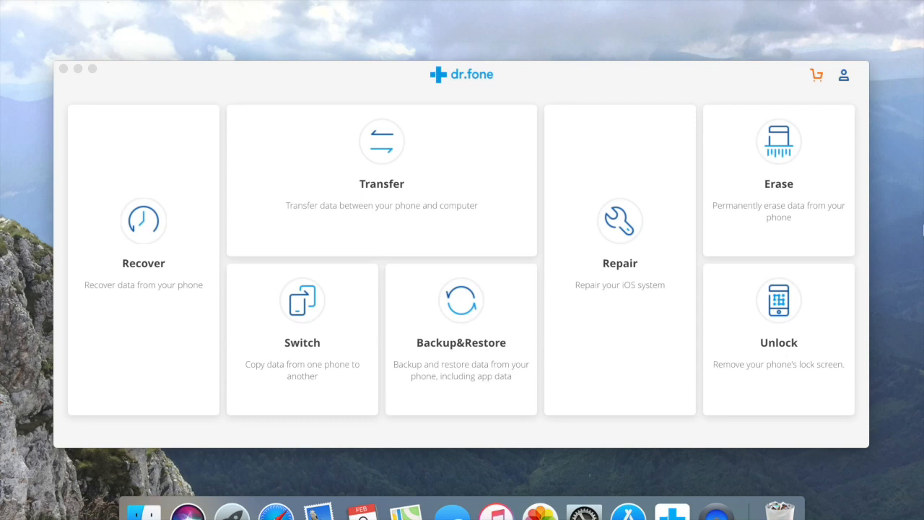
mouse_move(416, 63)
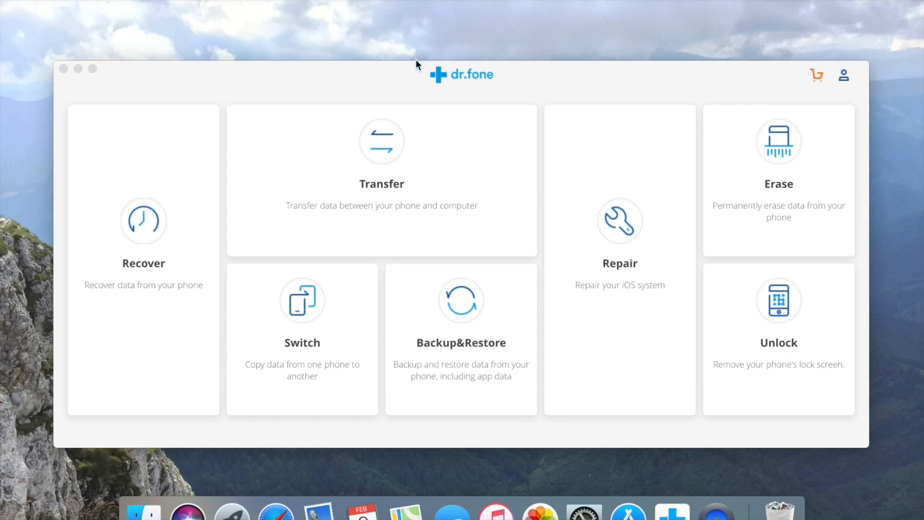
mouse_move(491, 86)
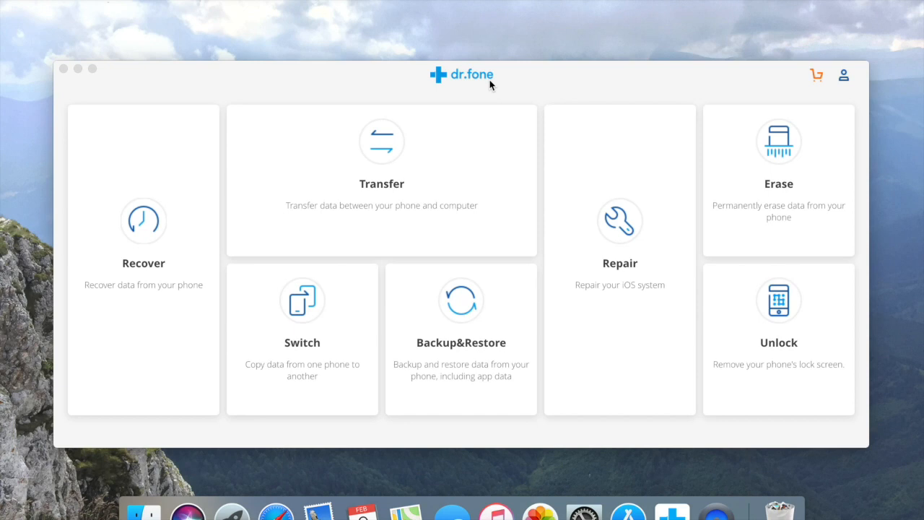
mouse_move(658, 205)
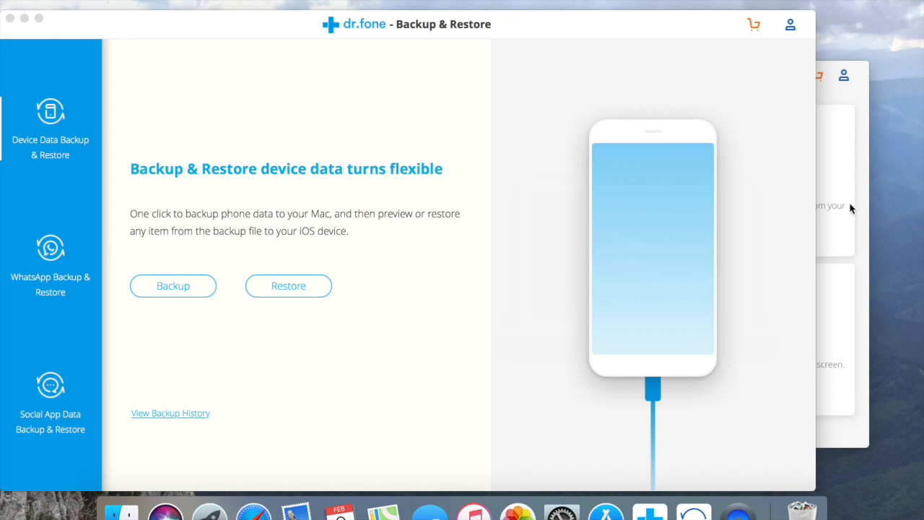
mouse_move(373, 311)
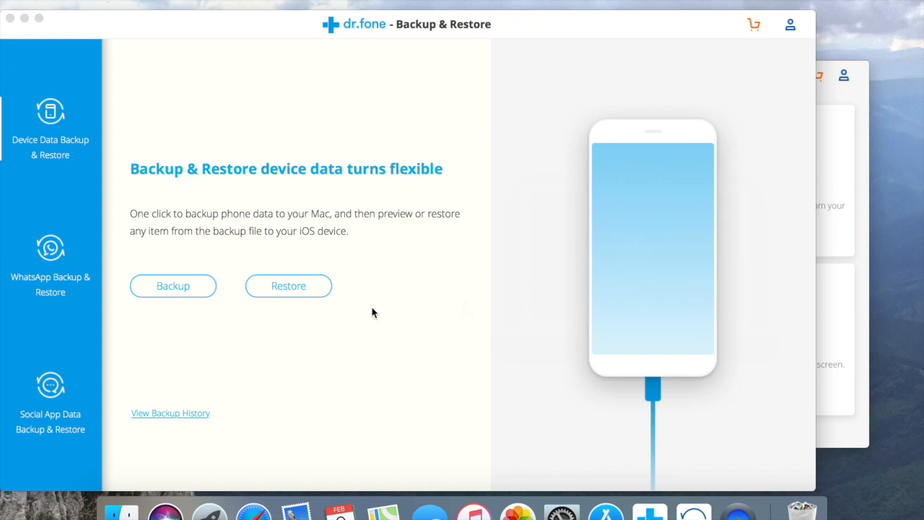
mouse_move(242, 293)
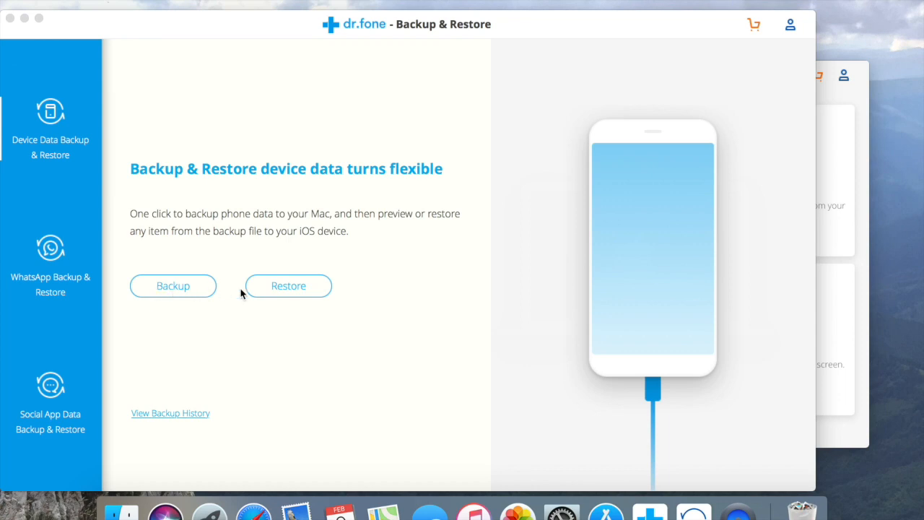
Preview the data-type checklist for an iPhone backup, then return to the Backup & Restore home
click(173, 286)
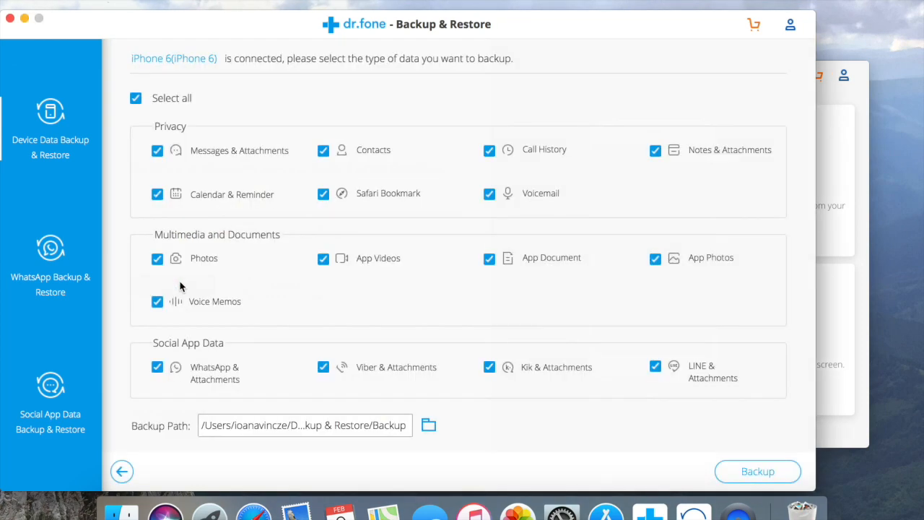
mouse_move(272, 285)
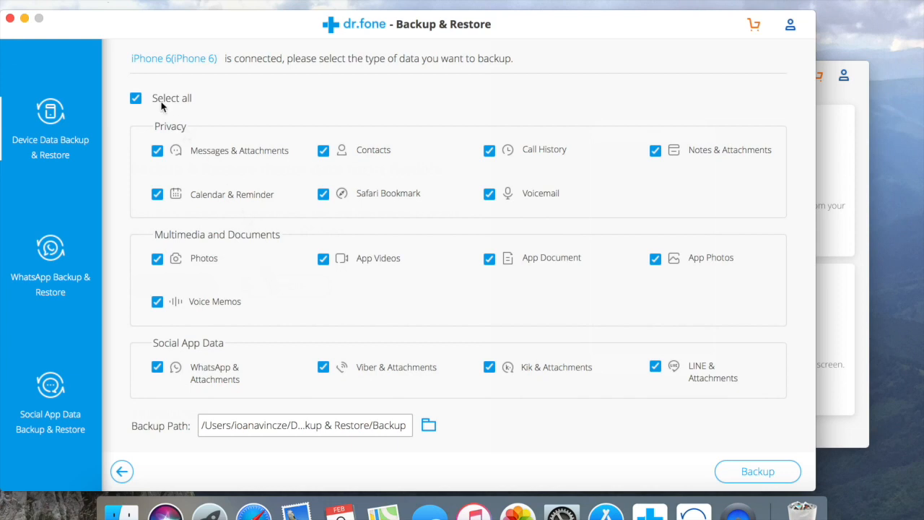
mouse_move(153, 131)
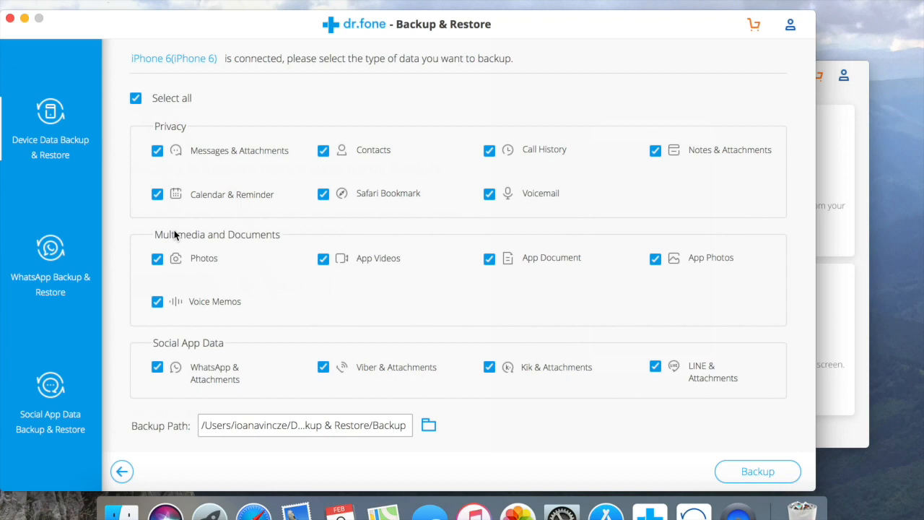
mouse_move(164, 341)
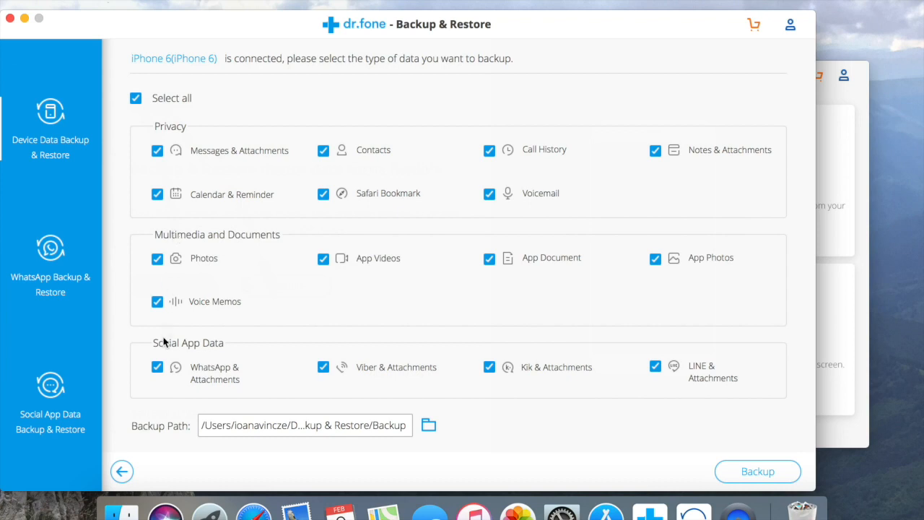
click(136, 99)
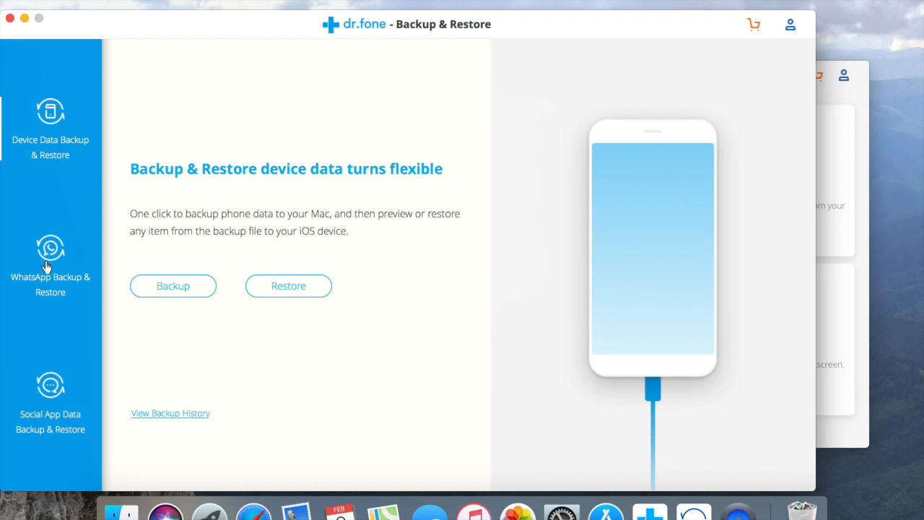
Switch to the WhatsApp Backup & Restore section listing transfer, backup and restore options
click(49, 263)
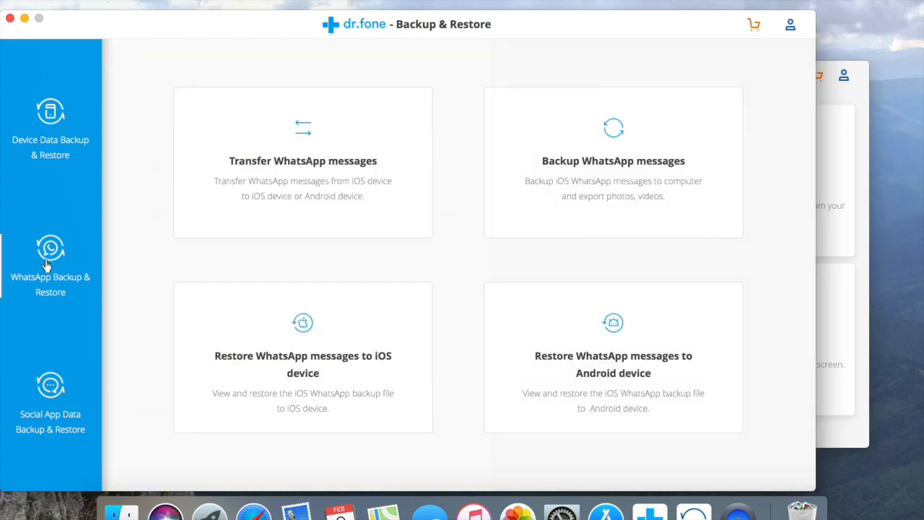
mouse_move(243, 147)
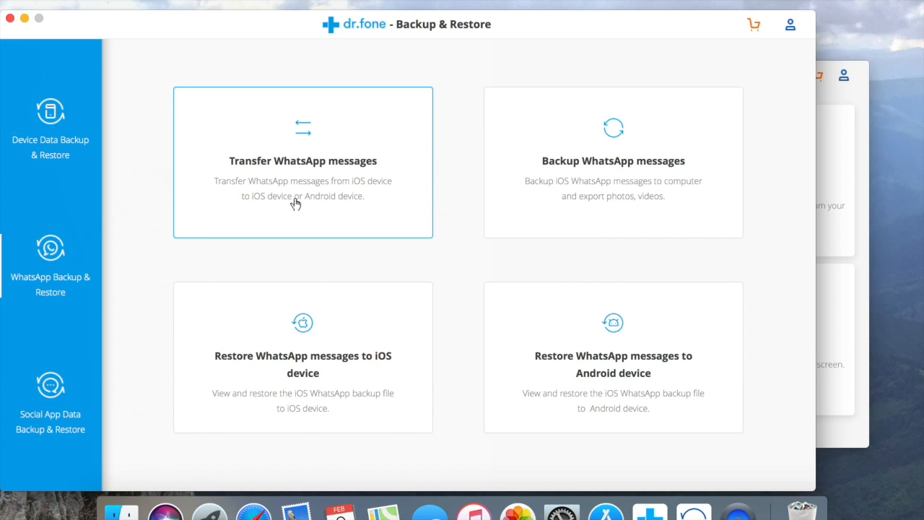
mouse_move(653, 196)
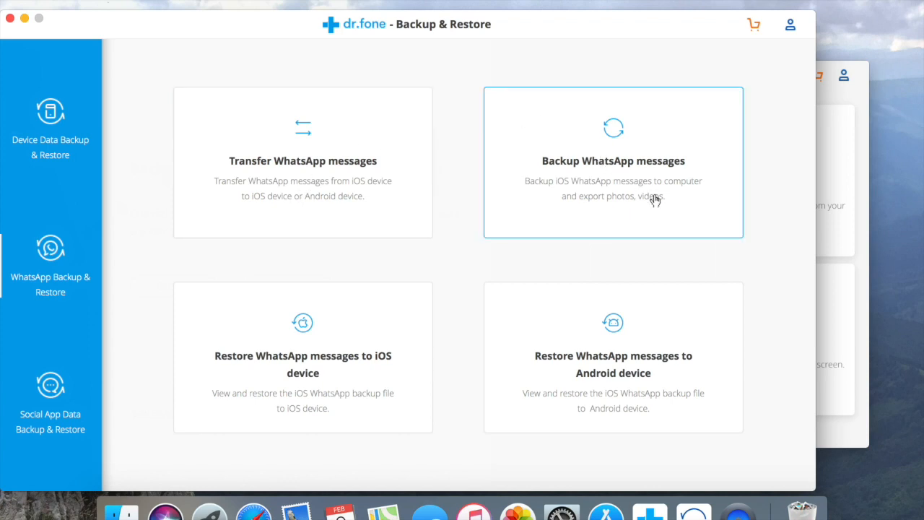
mouse_move(629, 180)
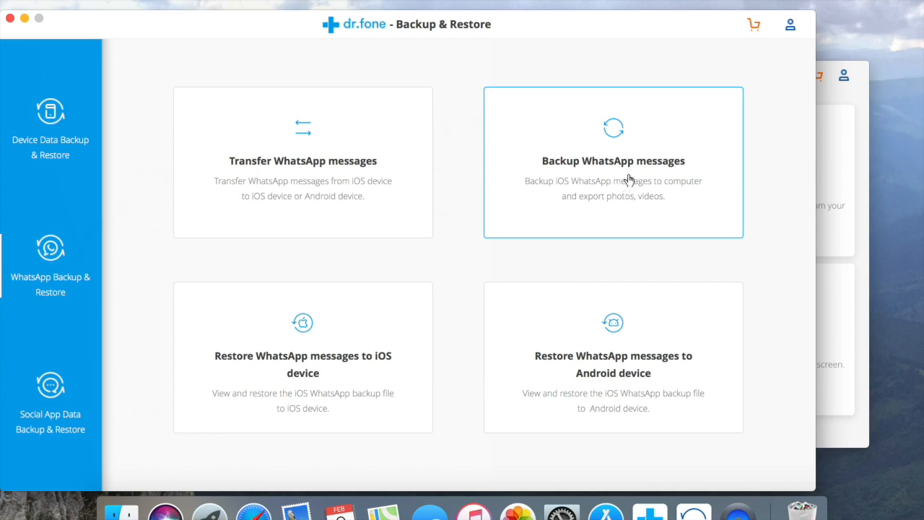
mouse_move(667, 214)
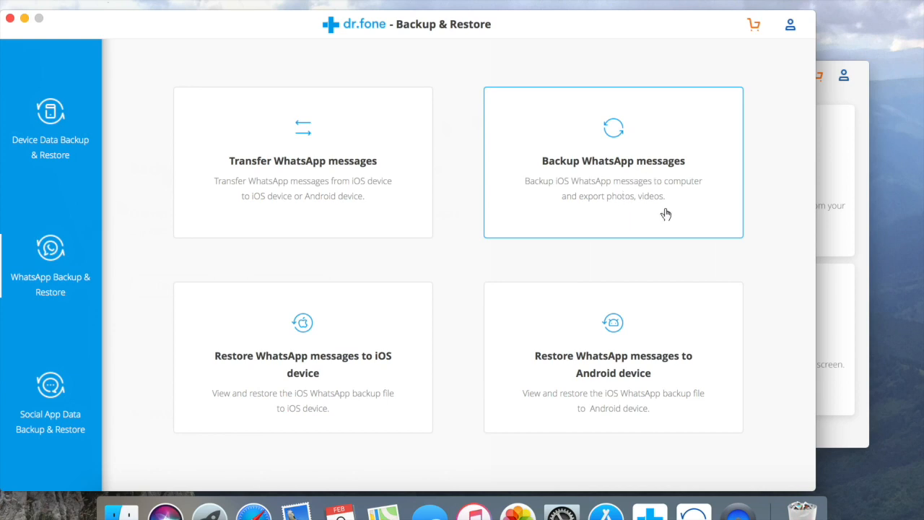
mouse_move(618, 377)
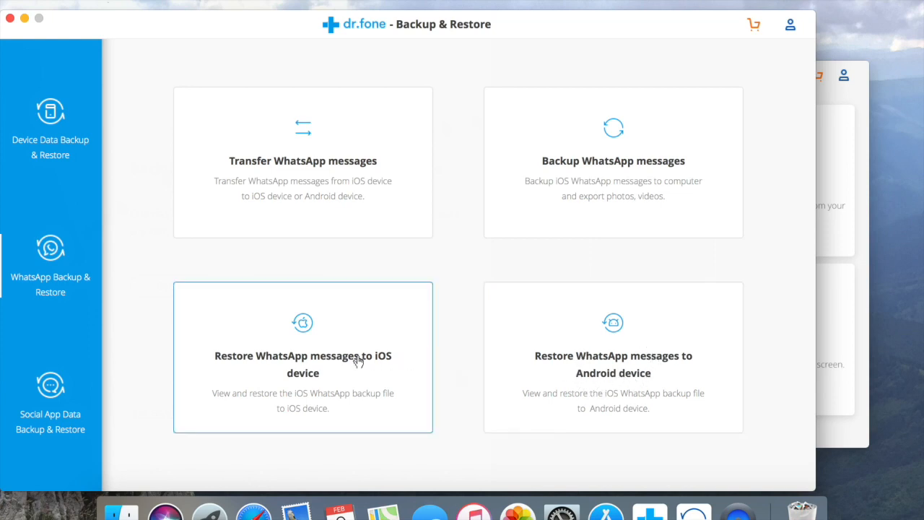
mouse_move(331, 390)
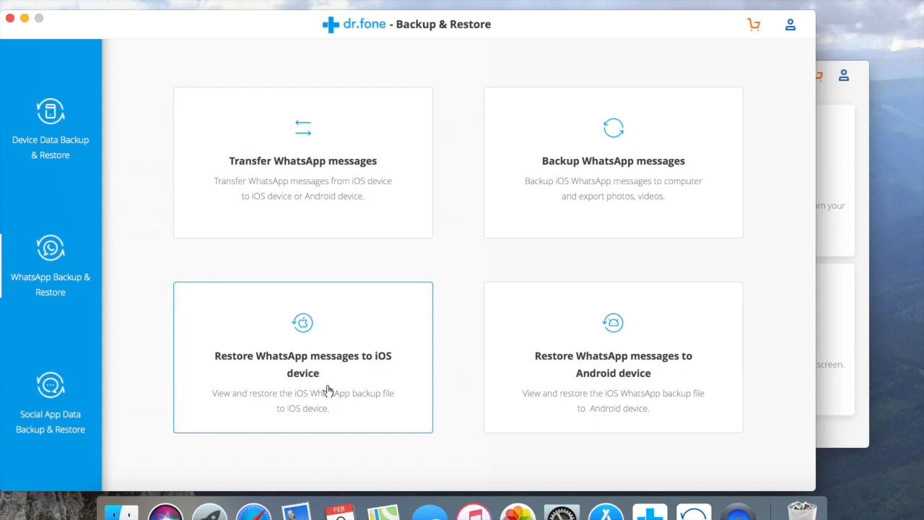
mouse_move(562, 200)
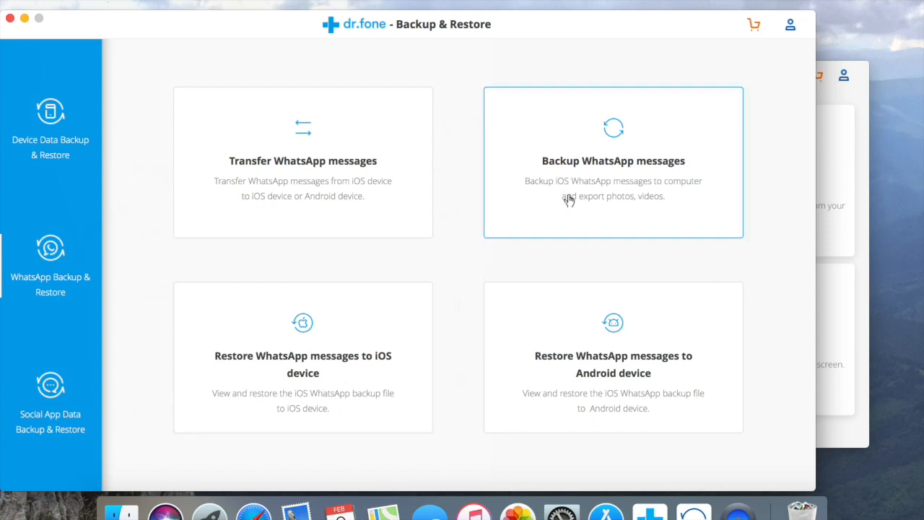
mouse_move(580, 185)
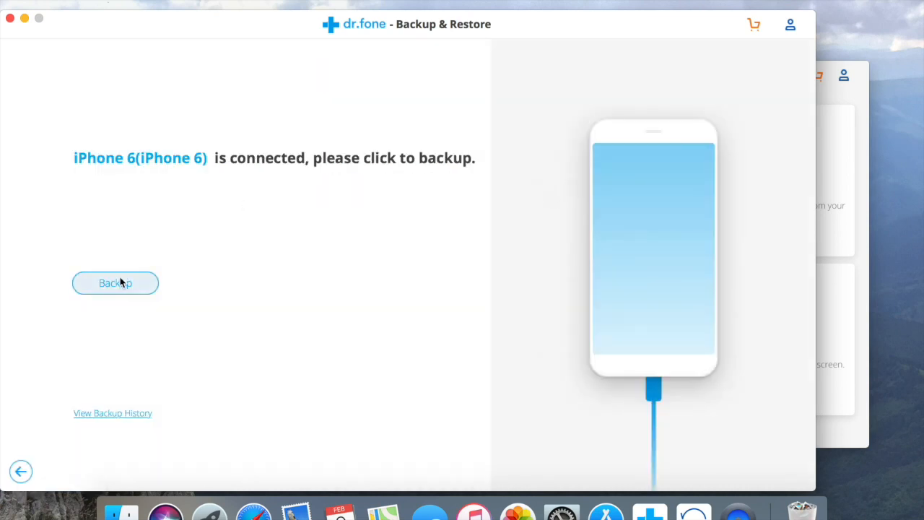
Back up the iPhone 6's WhatsApp messages until 'Whatsapp backup successfully!' appears
click(116, 283)
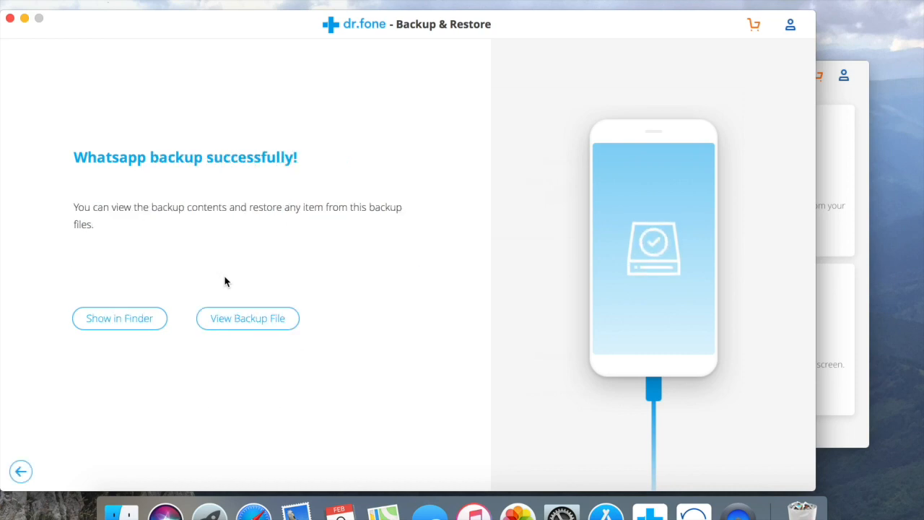
mouse_move(159, 291)
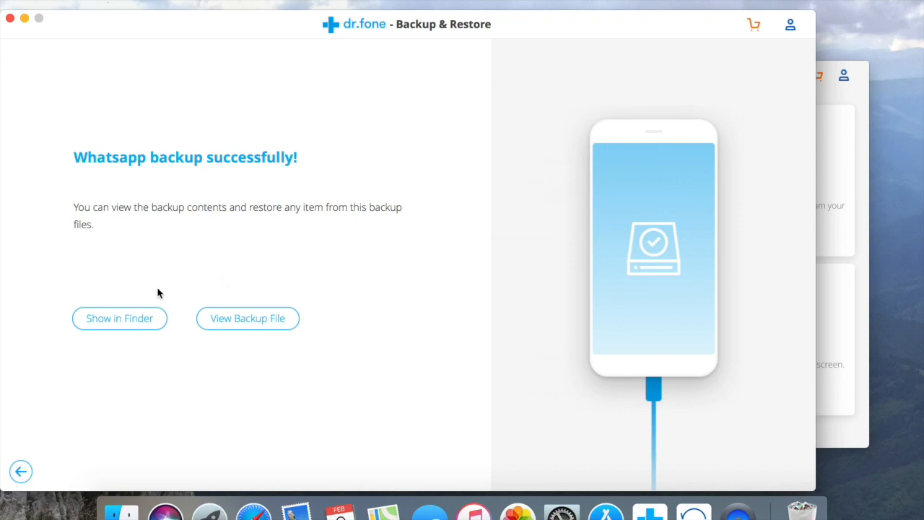
mouse_move(121, 319)
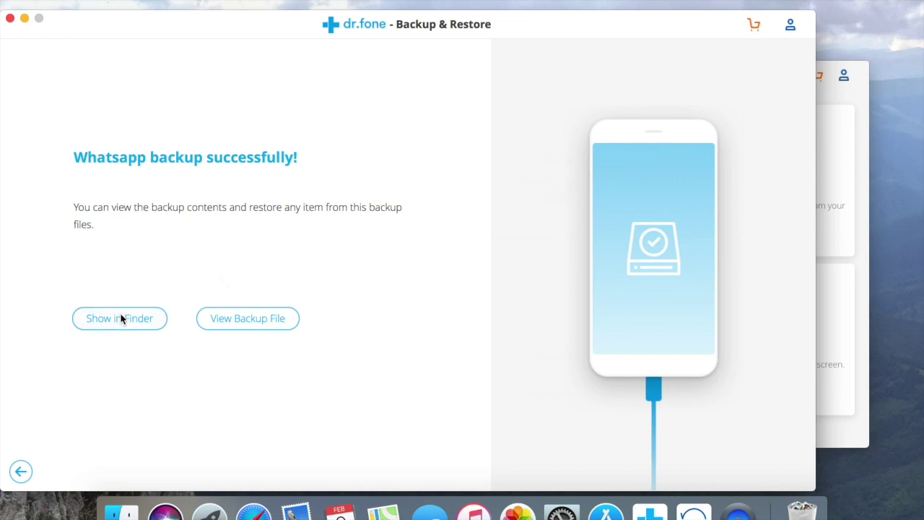
click(118, 319)
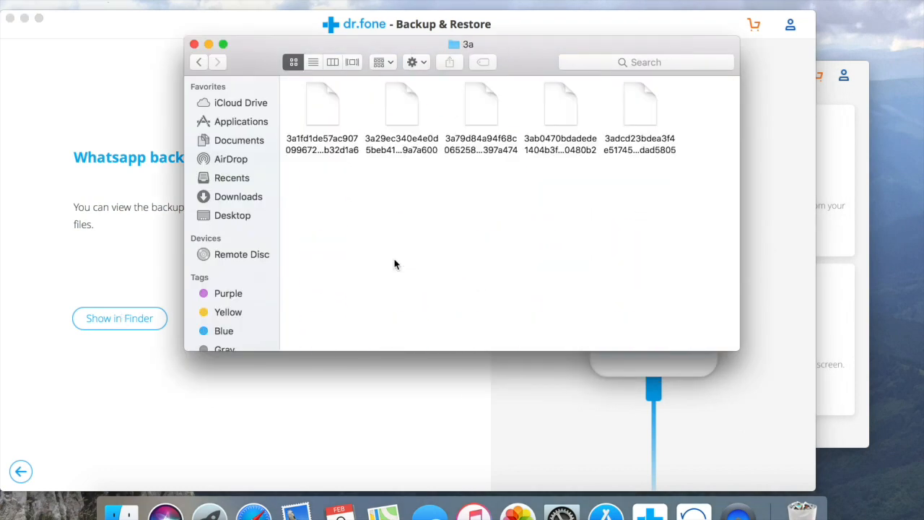
click(401, 108)
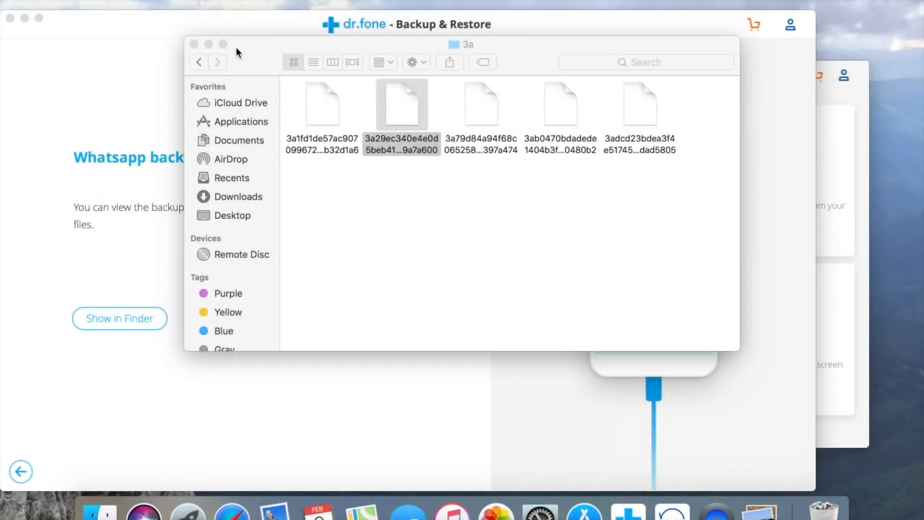
click(193, 43)
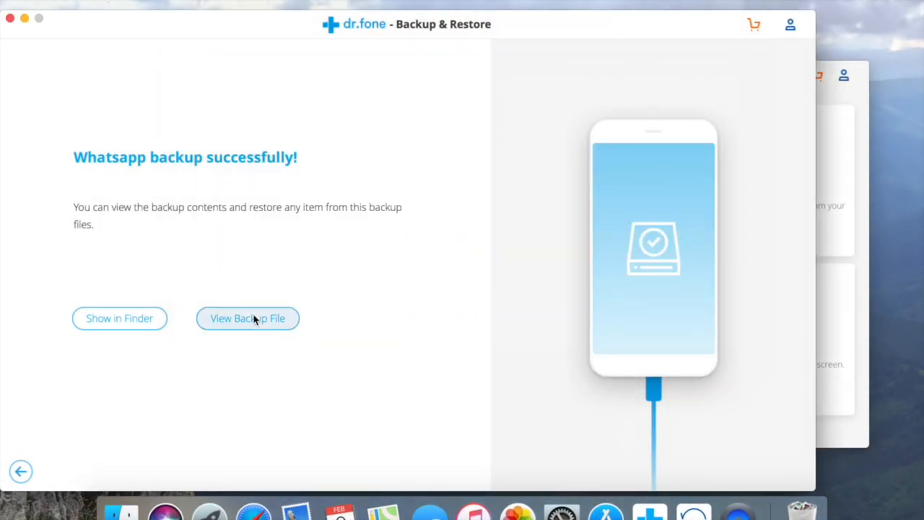
View the WhatsApp backup file, toggle all chats off and browse the chats and attachments
click(249, 319)
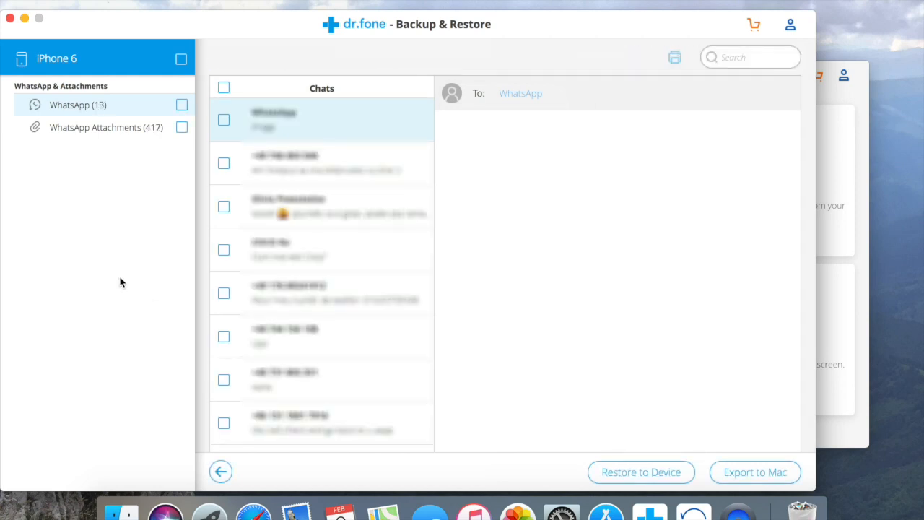
mouse_move(195, 133)
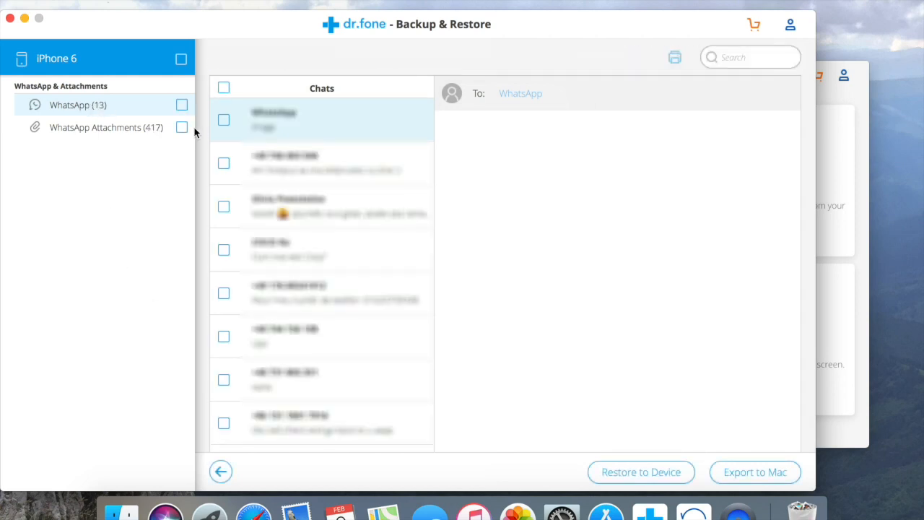
click(182, 104)
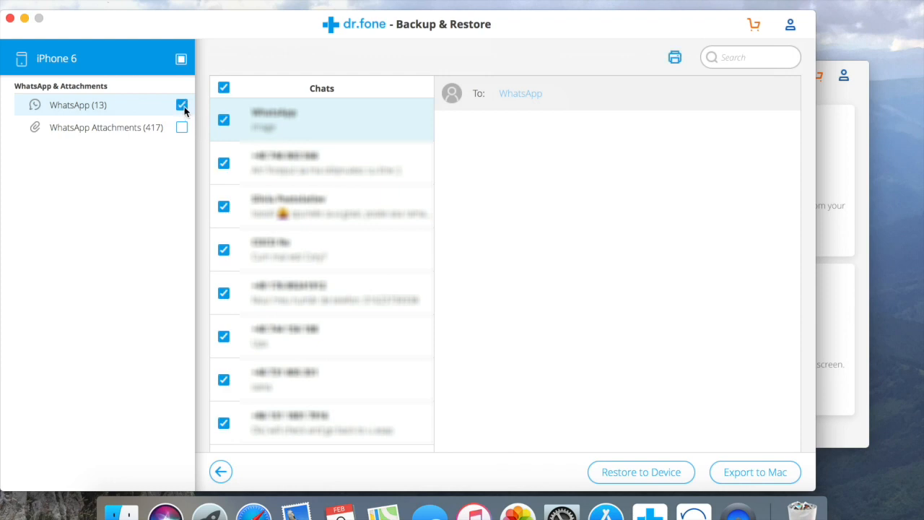
click(182, 104)
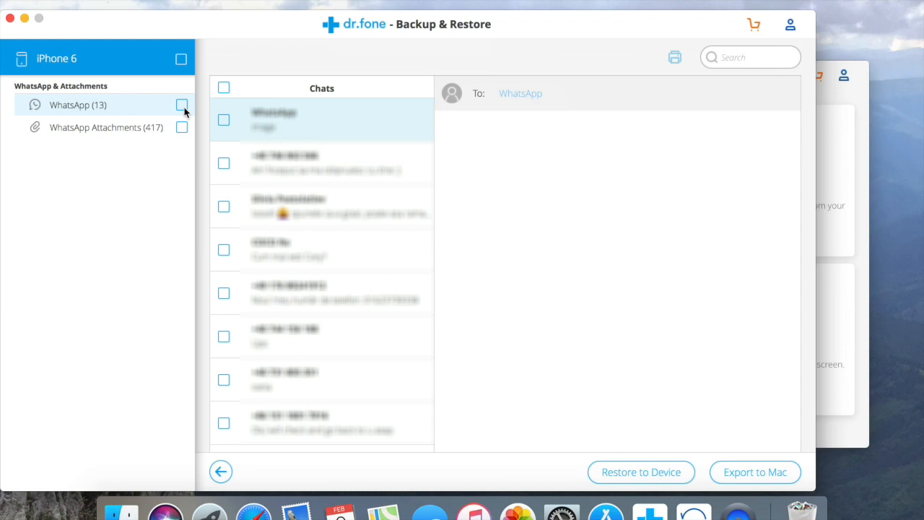
click(182, 127)
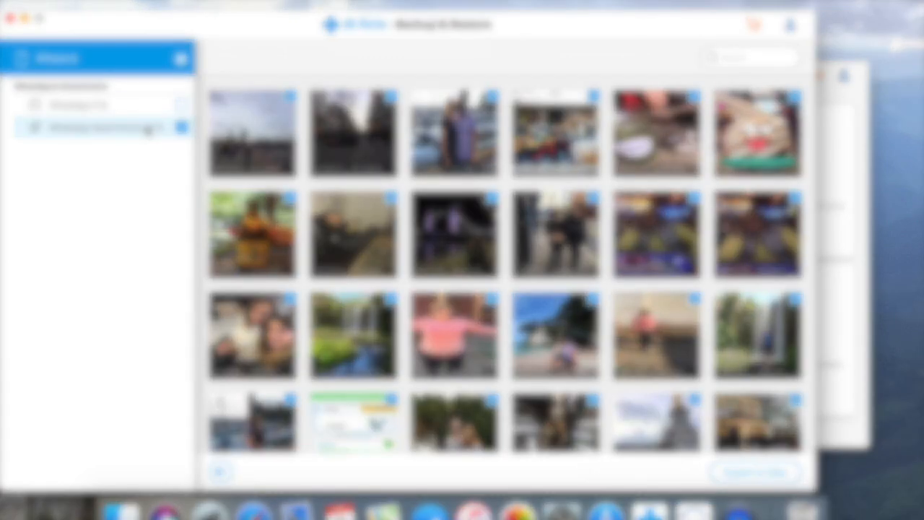
scroll(down, 3)
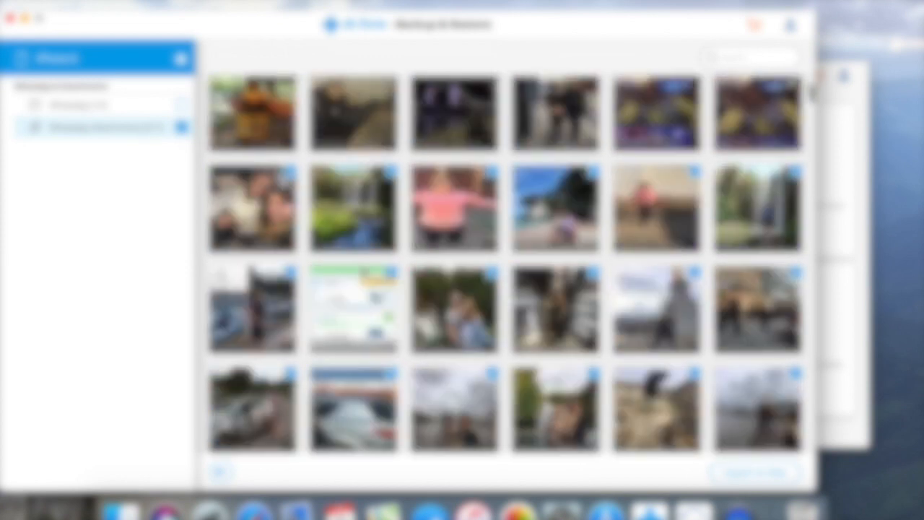
scroll(down, 3)
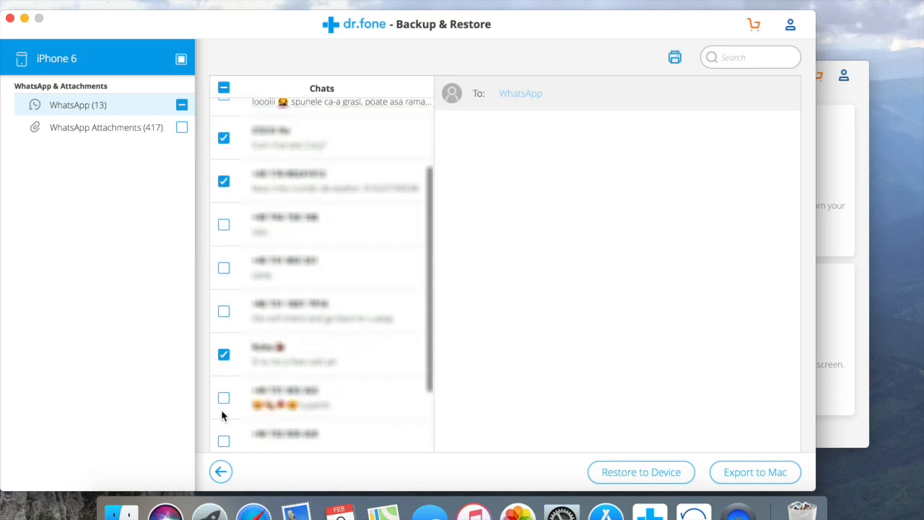
scroll(down, 3)
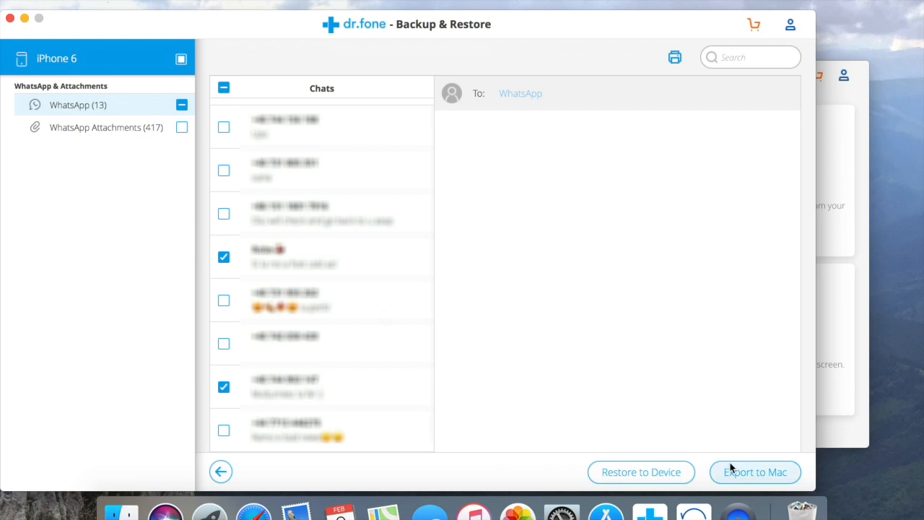
Export the chosen chats to Mac, choosing the save location for folder 'iPhone 6 02-09-2018 at 13.25.03'
click(755, 473)
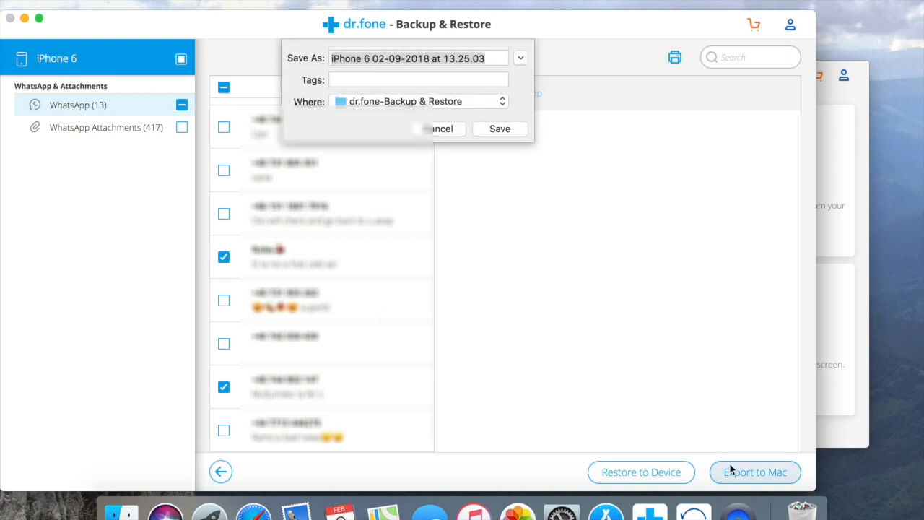
click(500, 102)
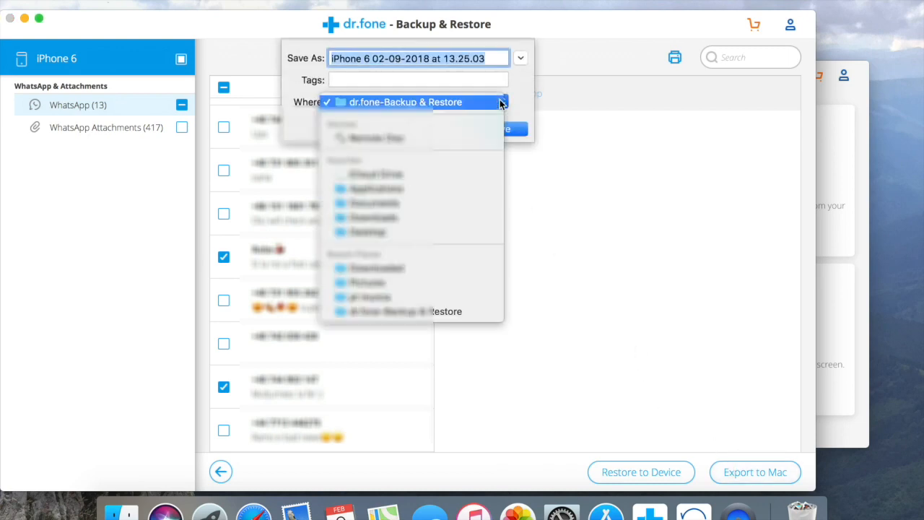
mouse_move(386, 231)
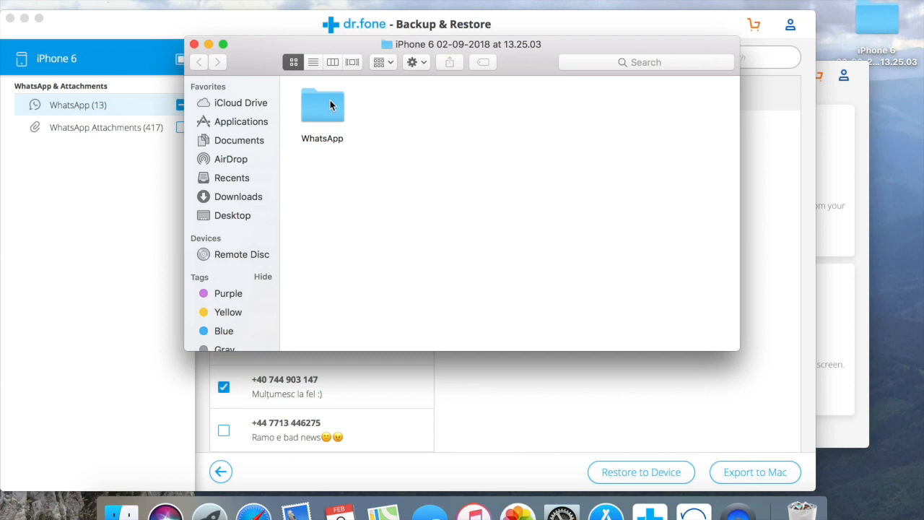
Check the exported WhatsApp folder's CSV and HTML copies in Finder, then close the window
double_click(322, 104)
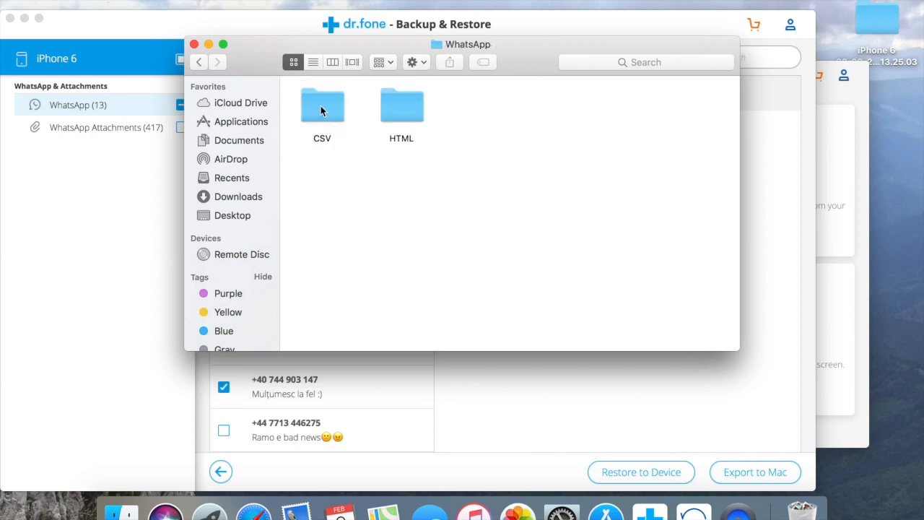
double_click(402, 103)
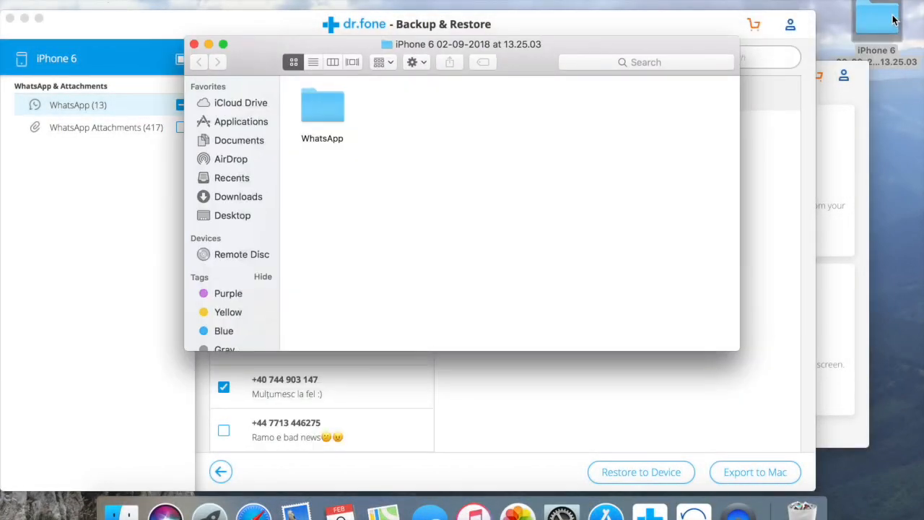
double_click(322, 107)
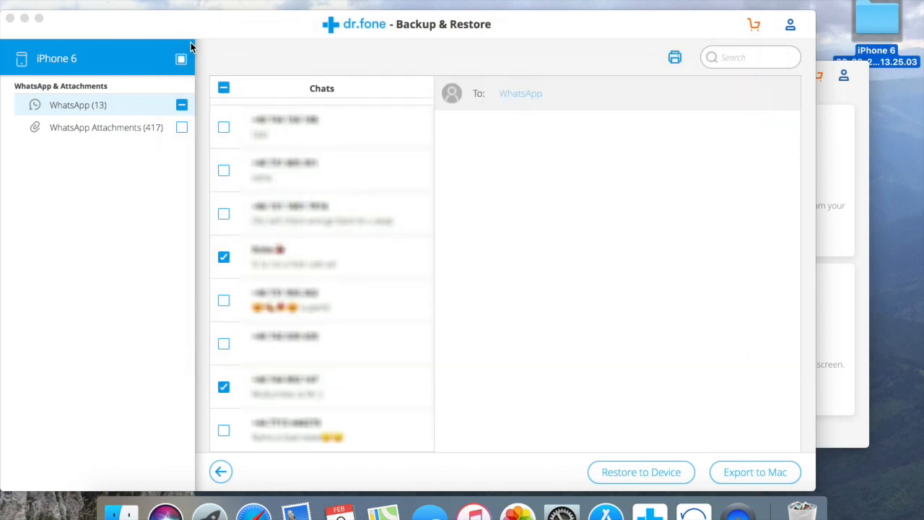
mouse_move(644, 472)
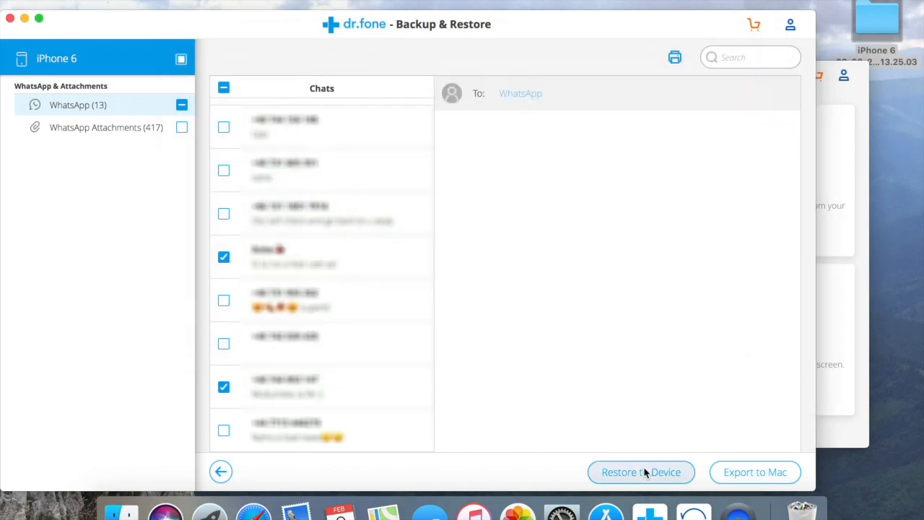
click(641, 472)
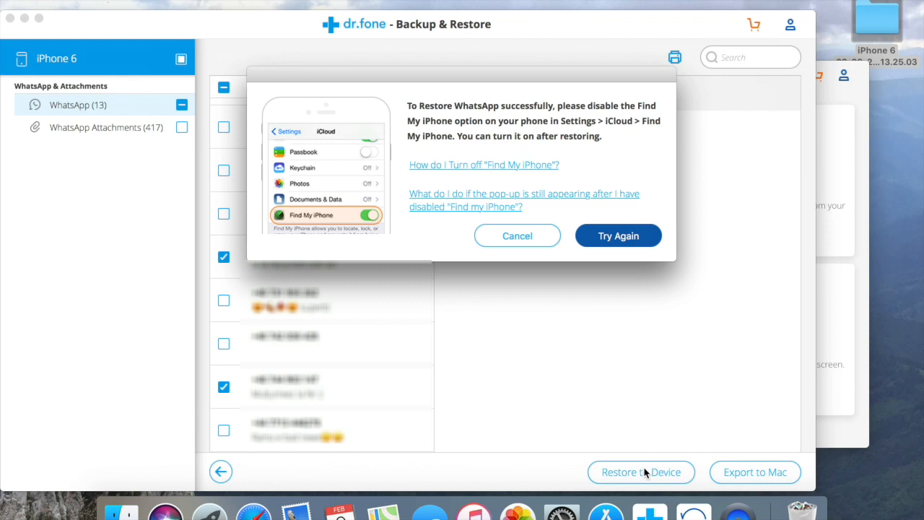
click(517, 236)
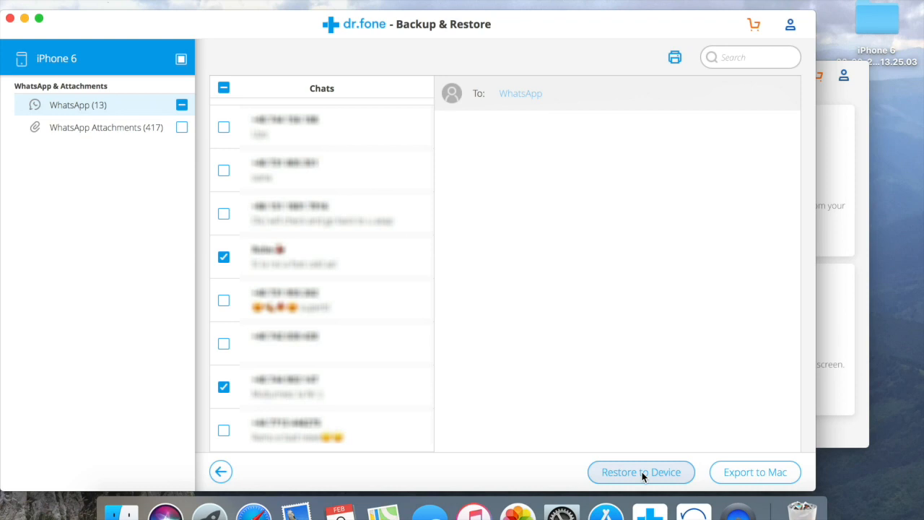
click(641, 472)
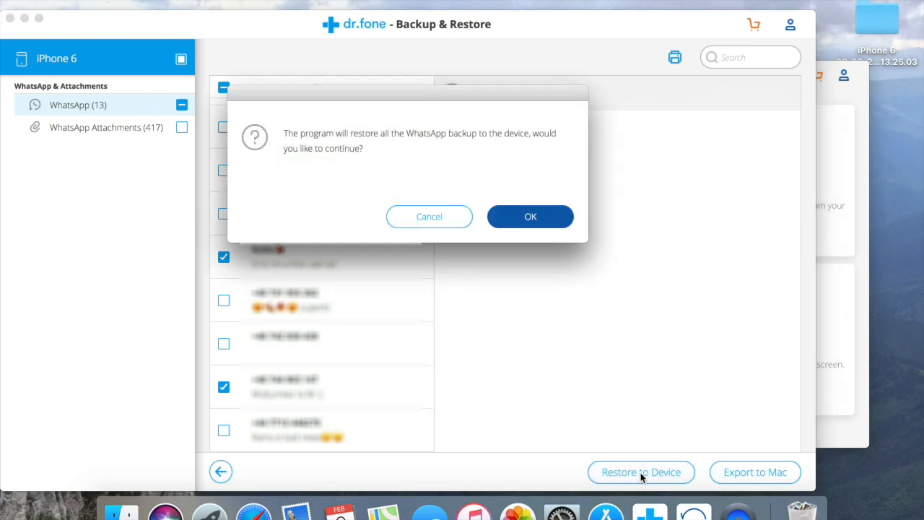
mouse_move(558, 387)
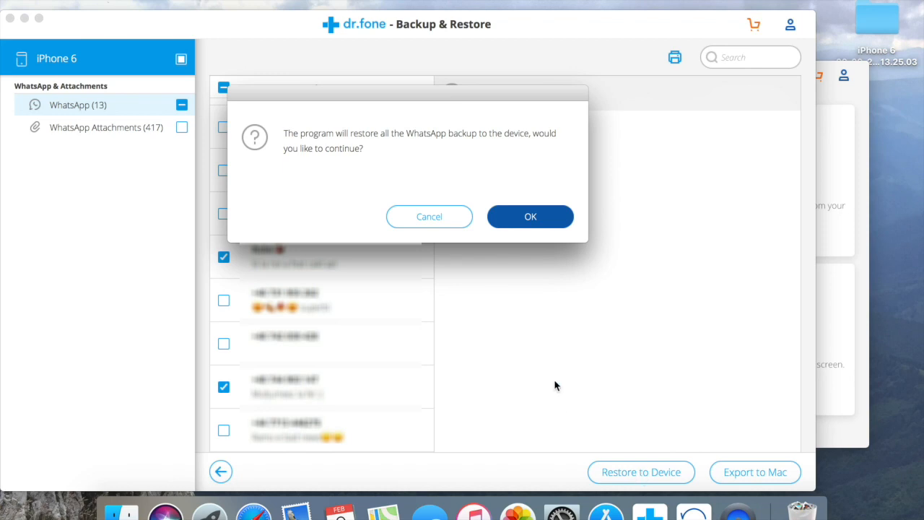
Confirm restoring the WhatsApp backup to the iPhone 6 and return to the chat list
click(530, 216)
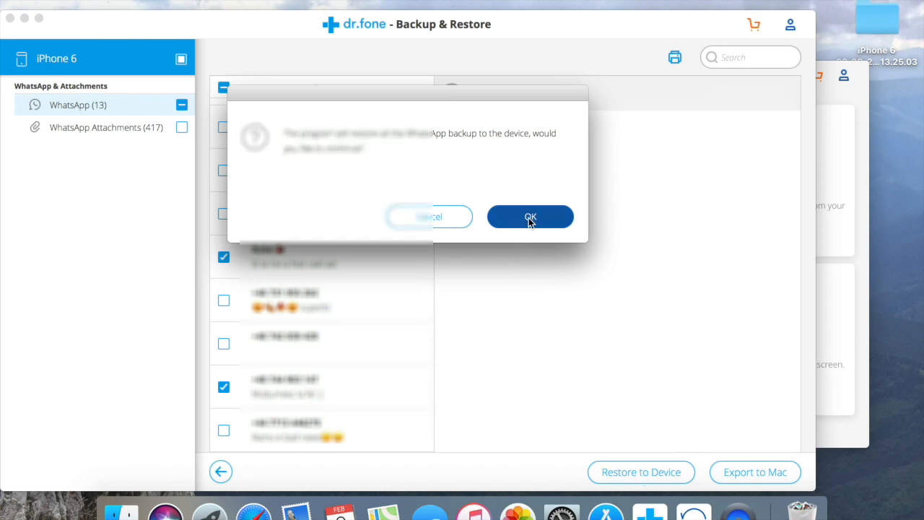
click(530, 217)
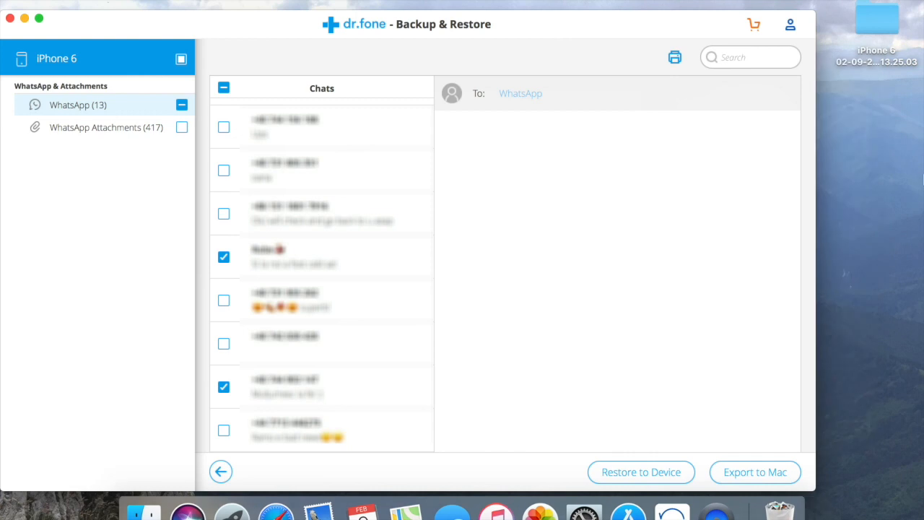
mouse_move(569, 60)
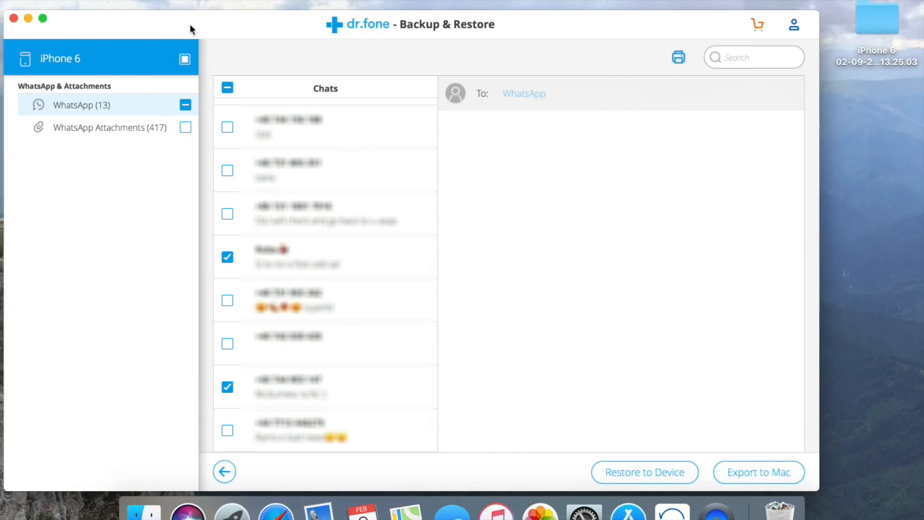
Go back past the iPhone 6 backup history to the social app options for LINE, Kik and Viber
click(226, 471)
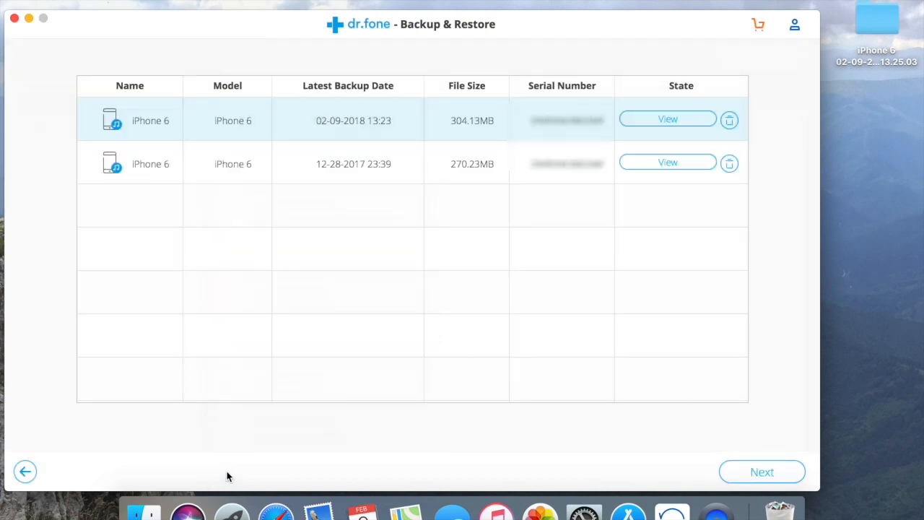
mouse_move(635, 115)
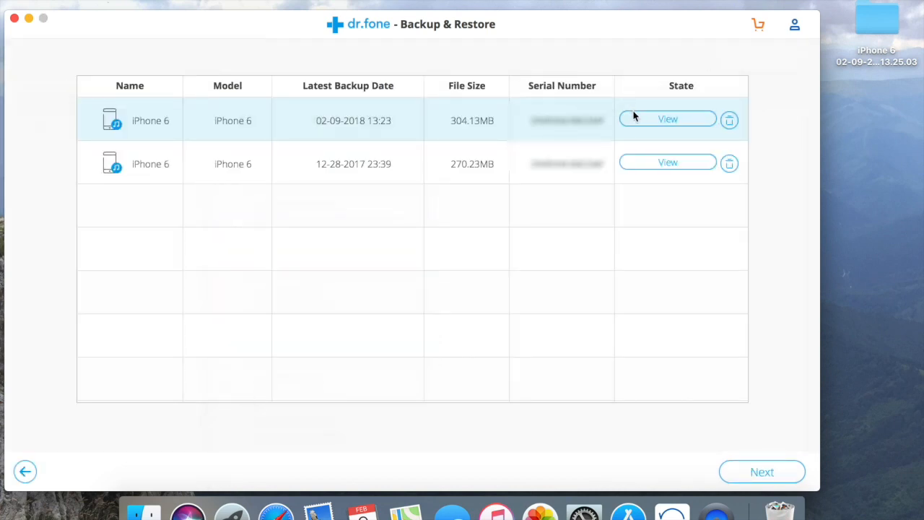
mouse_move(353, 133)
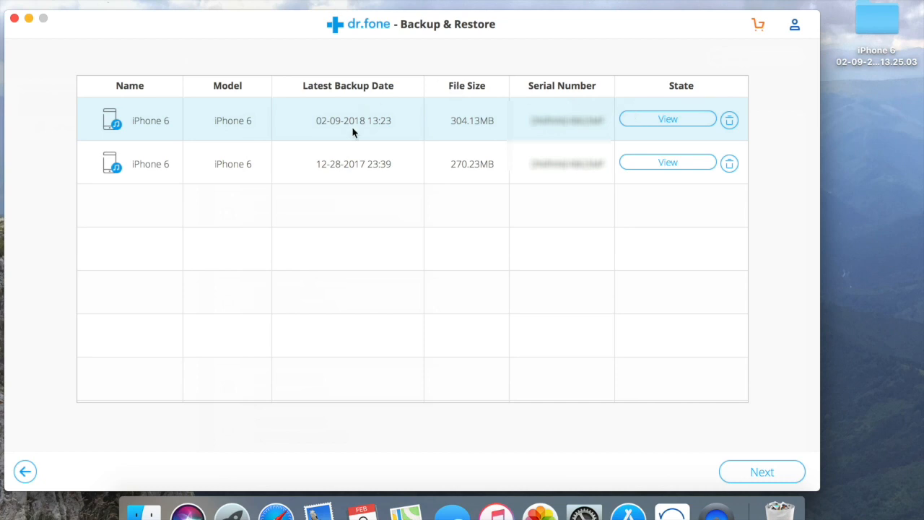
mouse_move(355, 168)
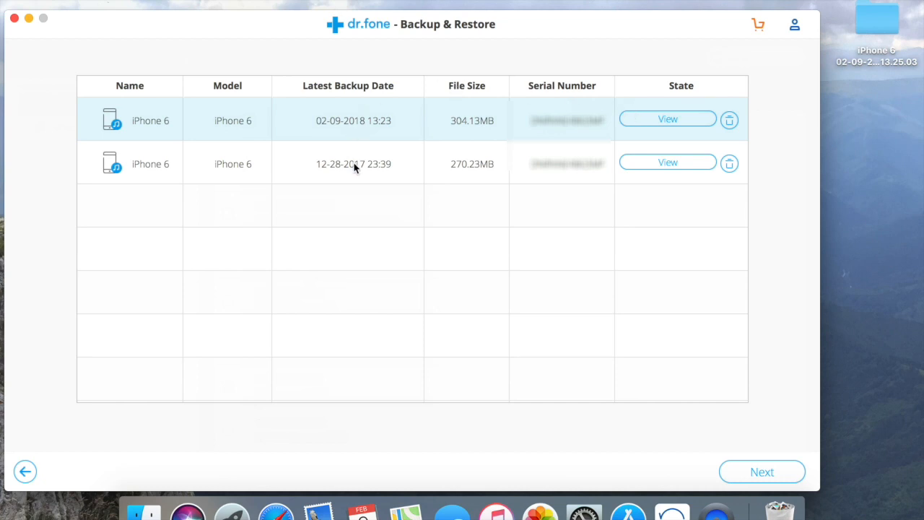
mouse_move(395, 168)
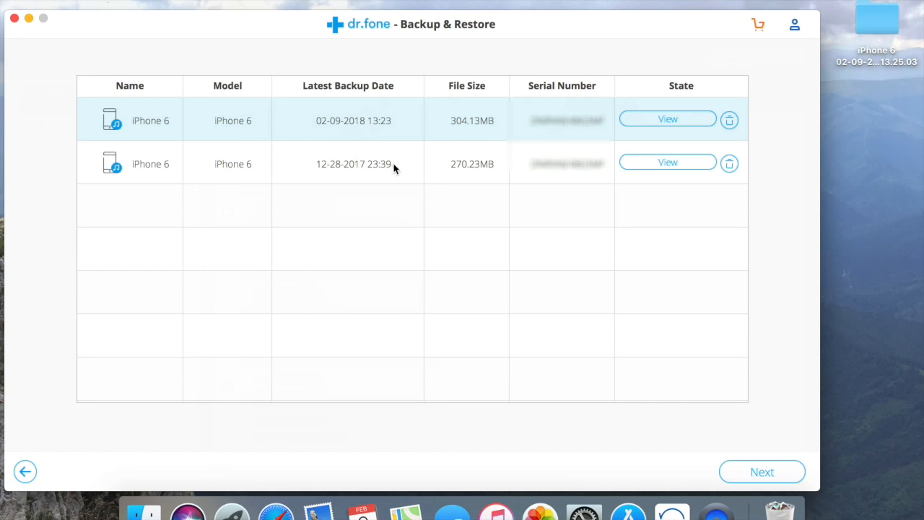
click(55, 390)
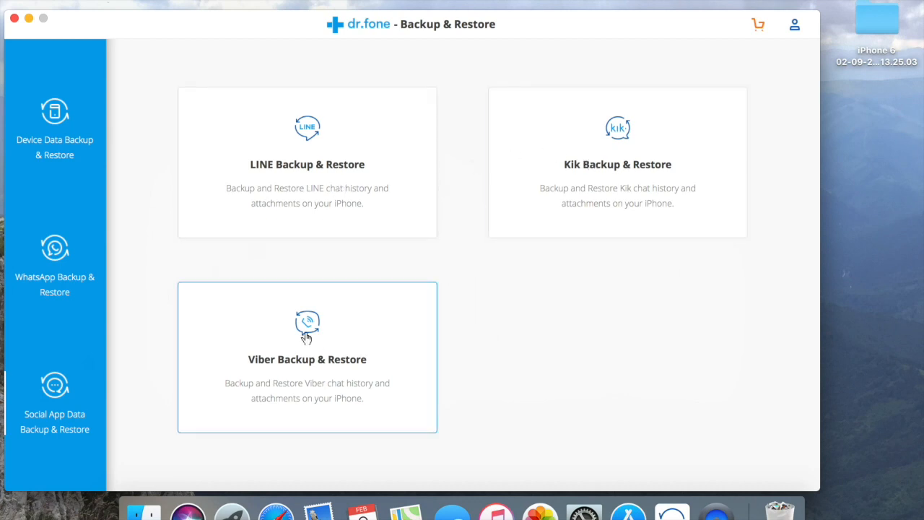
Revisit Device Data Backup & Restore showing the iPhone 6 connected, then go back
click(306, 328)
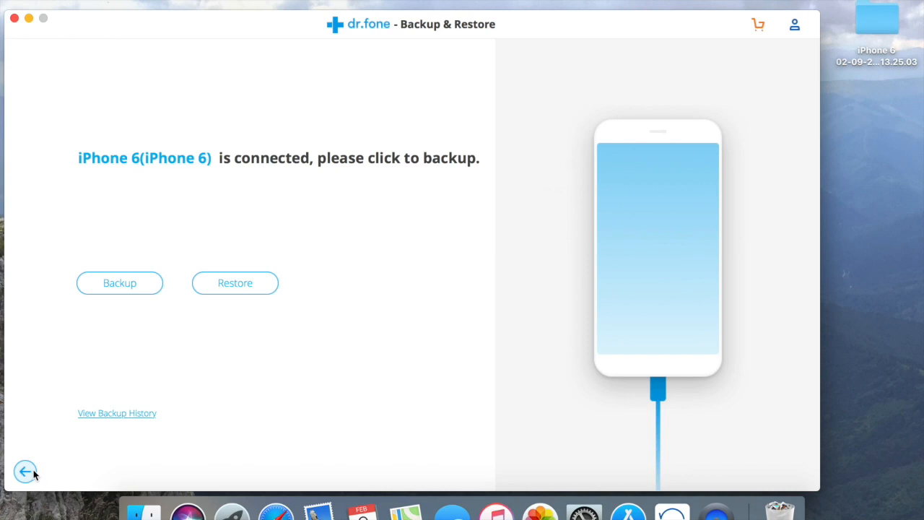
click(24, 471)
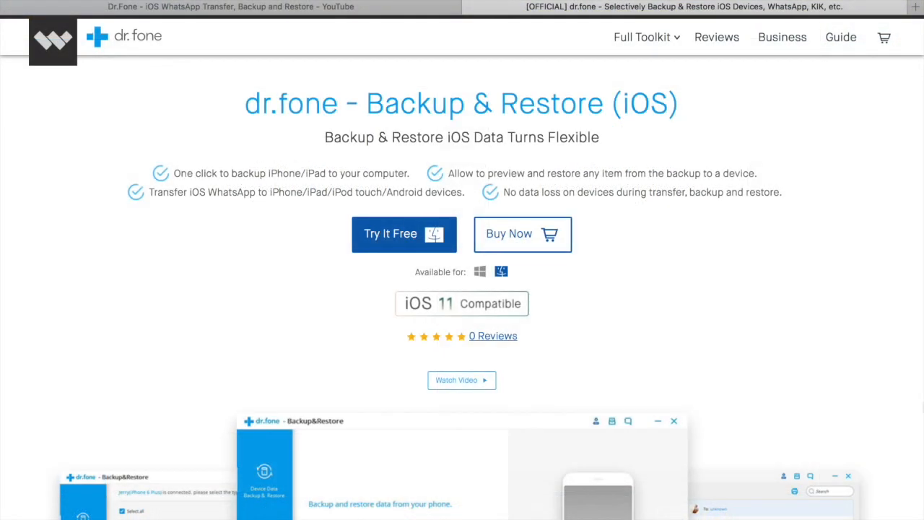
Scroll the Backup & Restore (iOS) product page through its features to the 100% Secure section
scroll(down, 3)
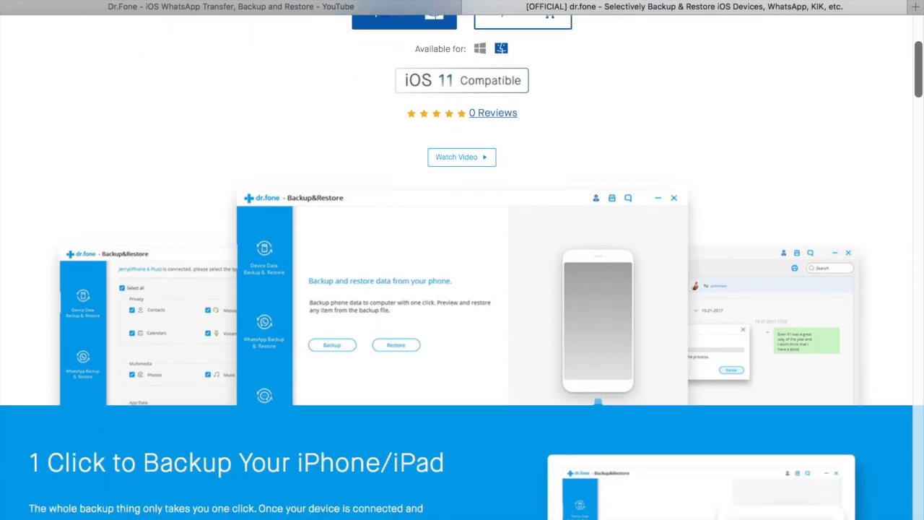
scroll(down, 3)
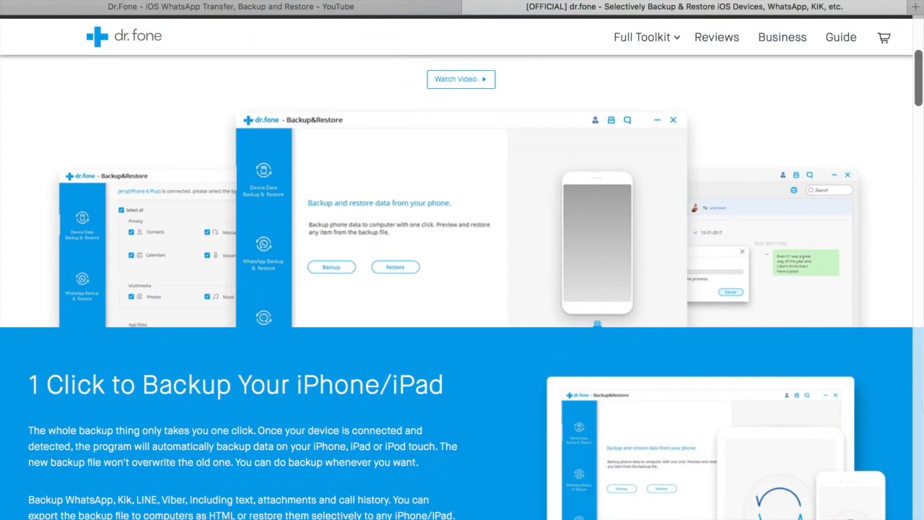
scroll(down, 3)
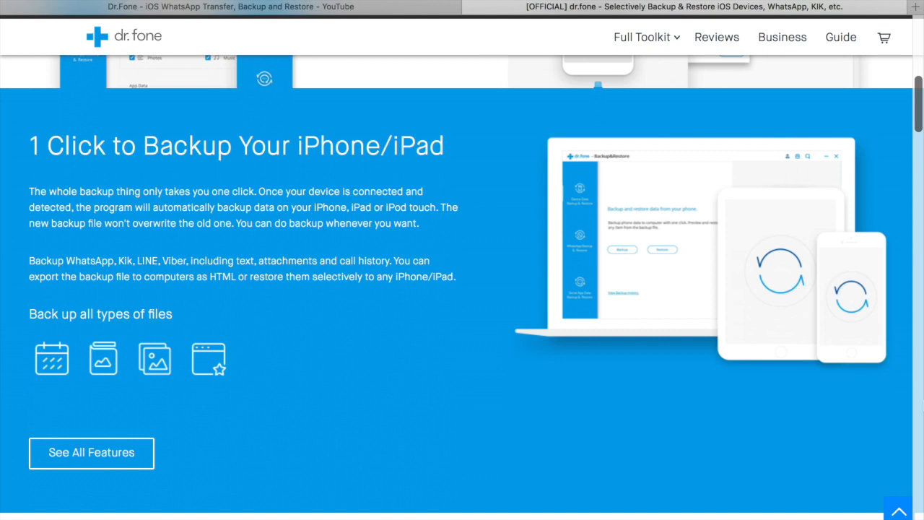
scroll(down, 3)
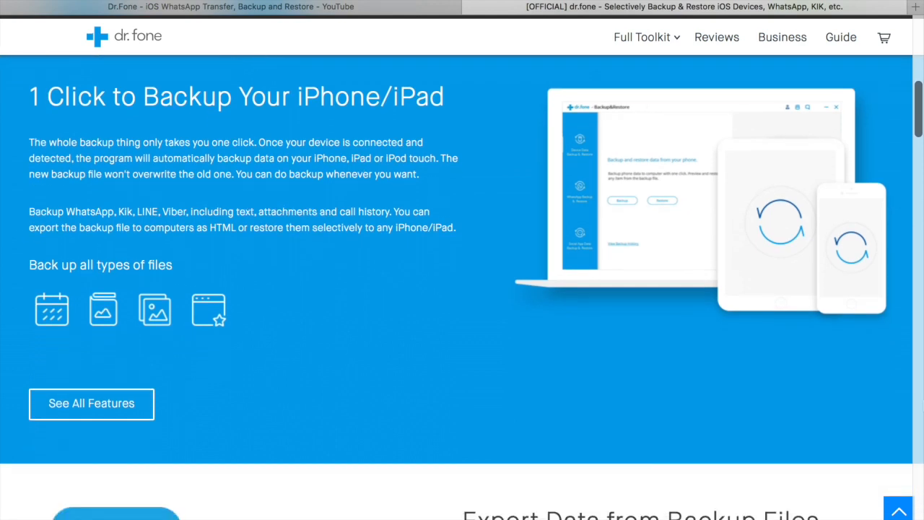
scroll(down, 3)
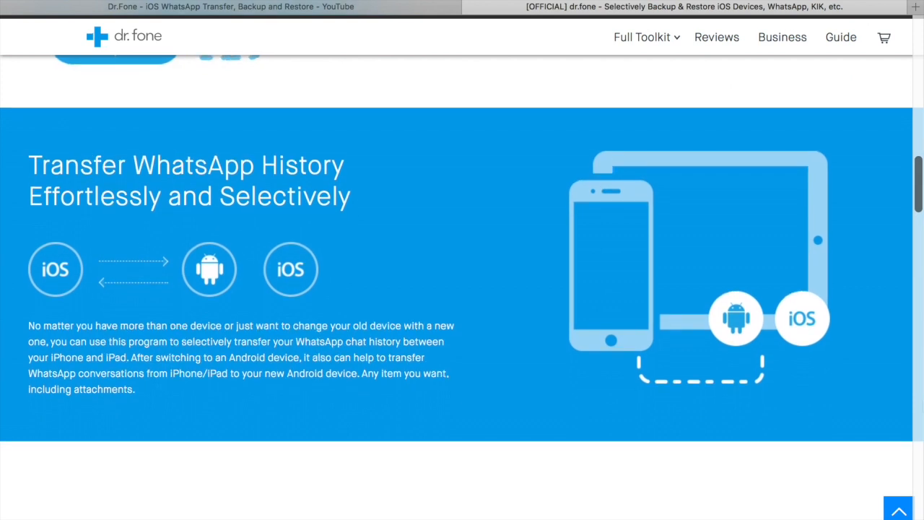
scroll(down, 3)
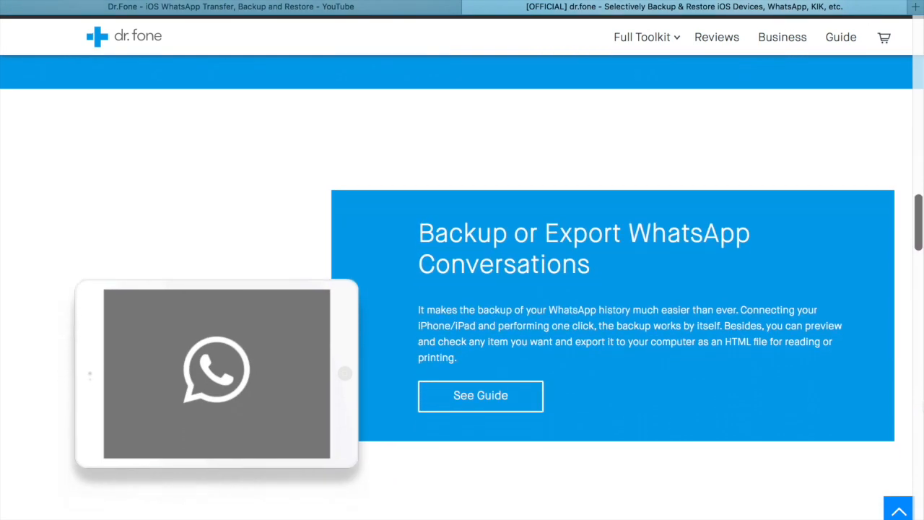
scroll(down, 3)
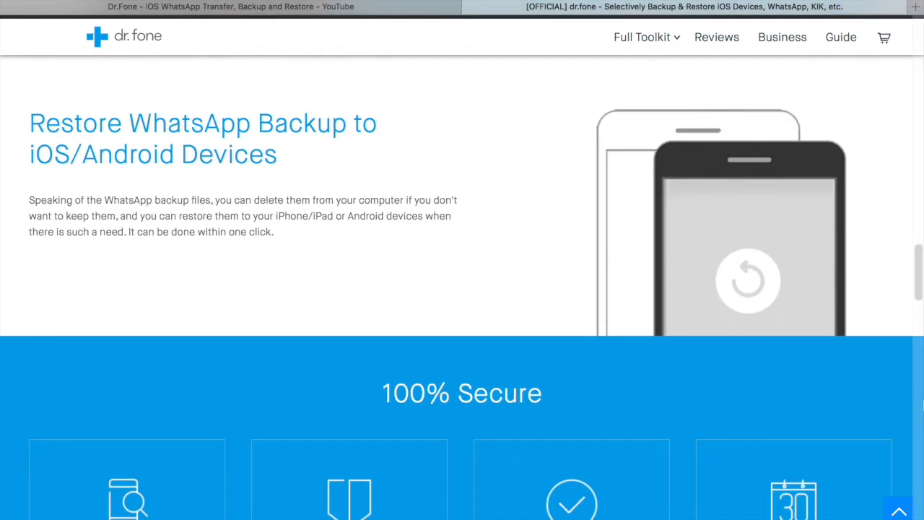
scroll(down, 3)
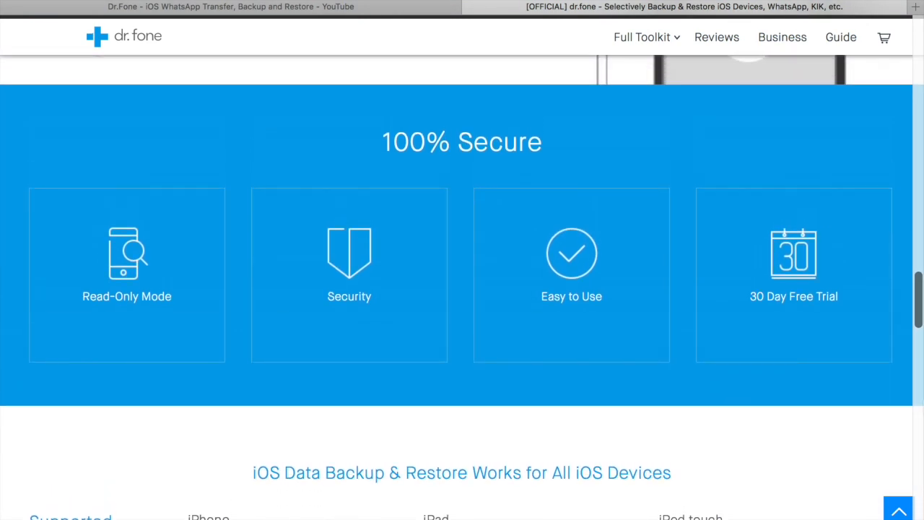
mouse_move(187, 168)
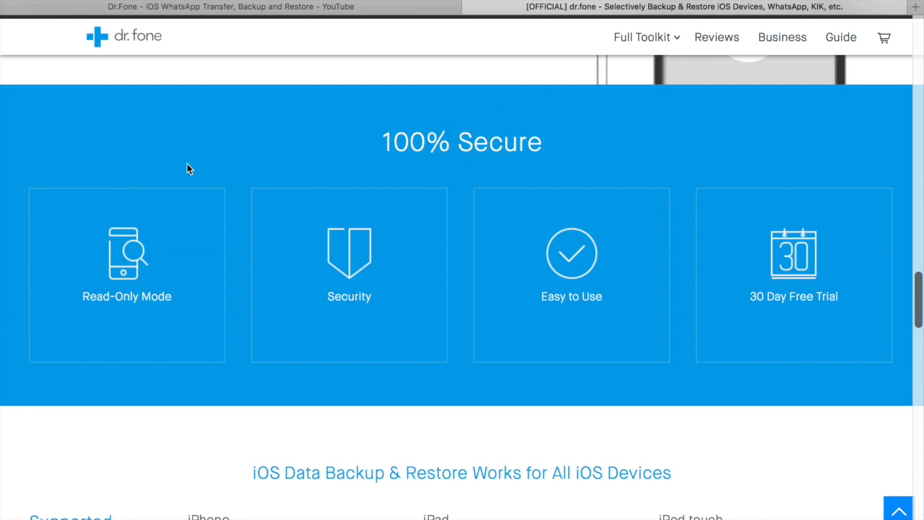